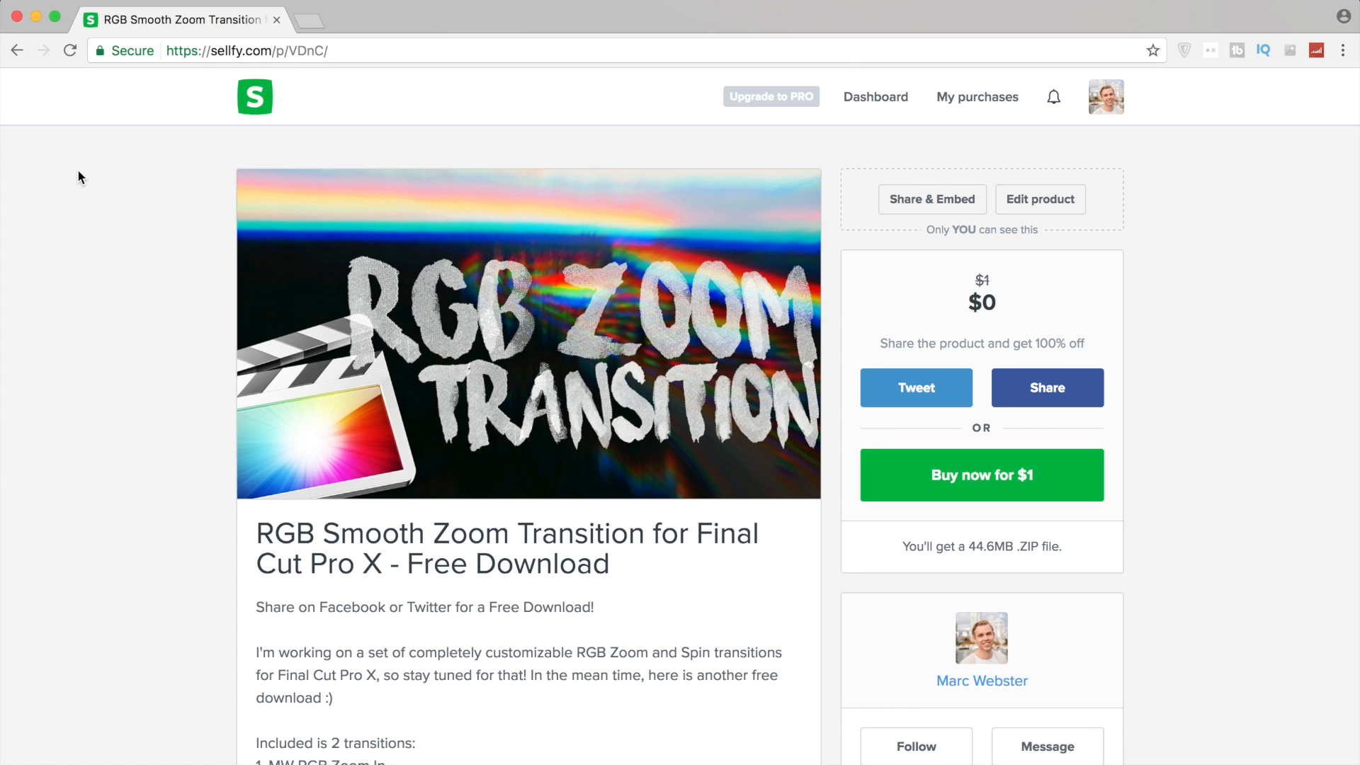
{"action": "mouse_move", "coordinate": [73, 141]}
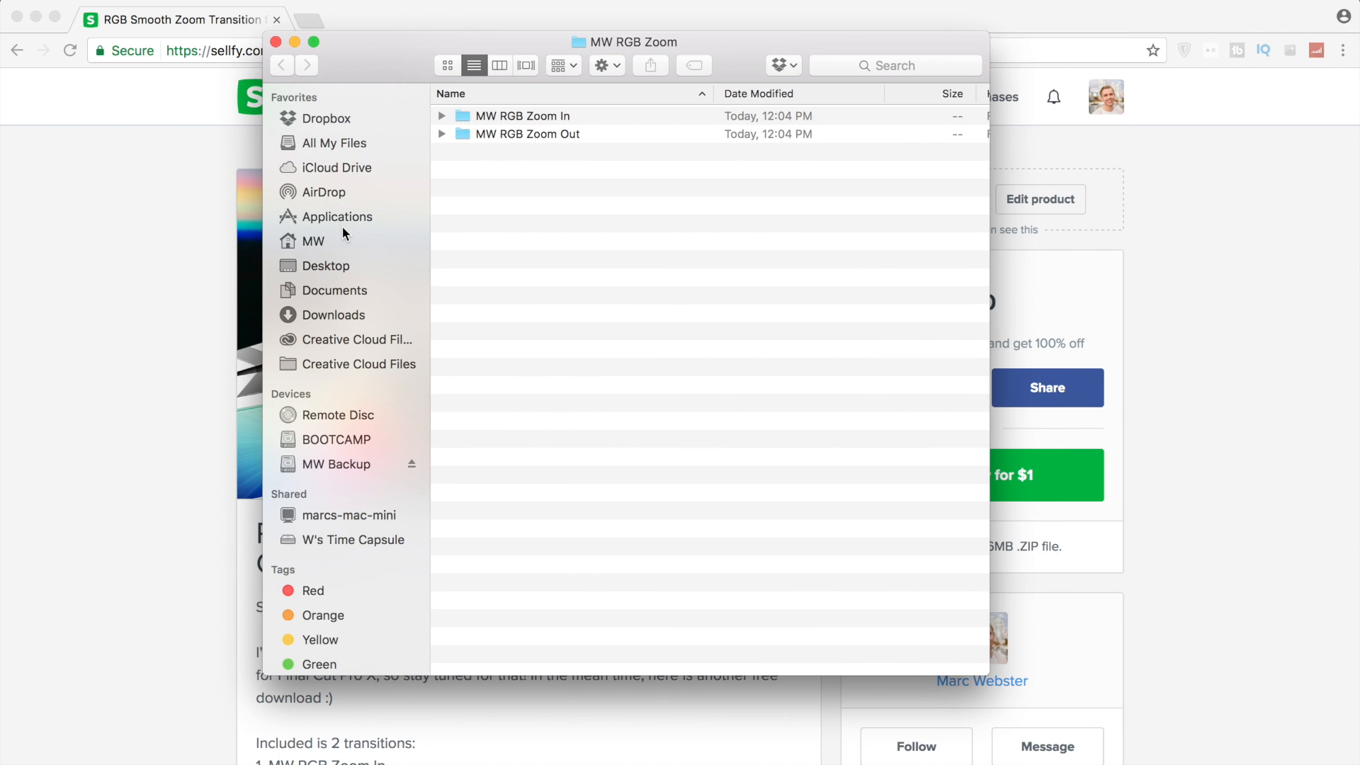
- Browse into Movies > Motion Templates > Transitions, where the Zoom In/Out folder sits
{"action": "left_click", "coordinate": [314, 240]}
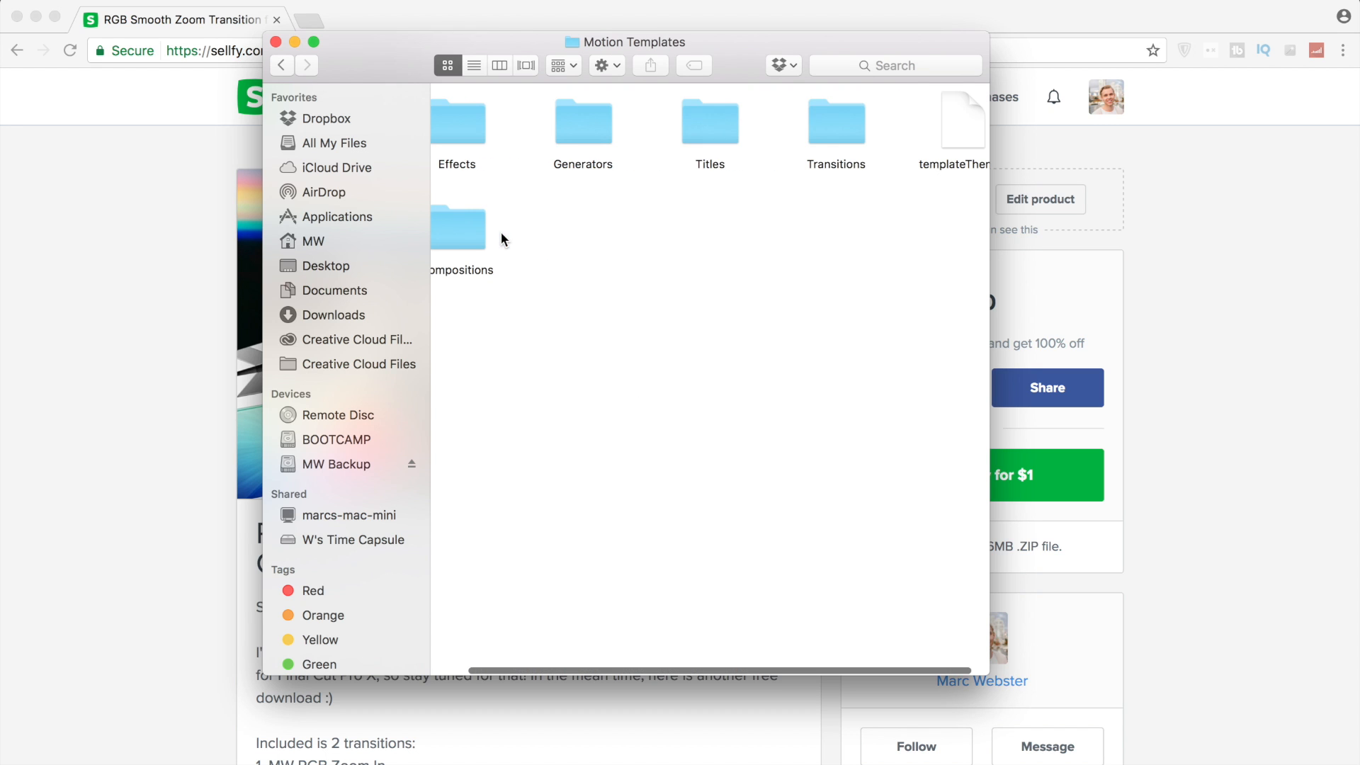
{"action": "double_click", "coordinate": [835, 123]}
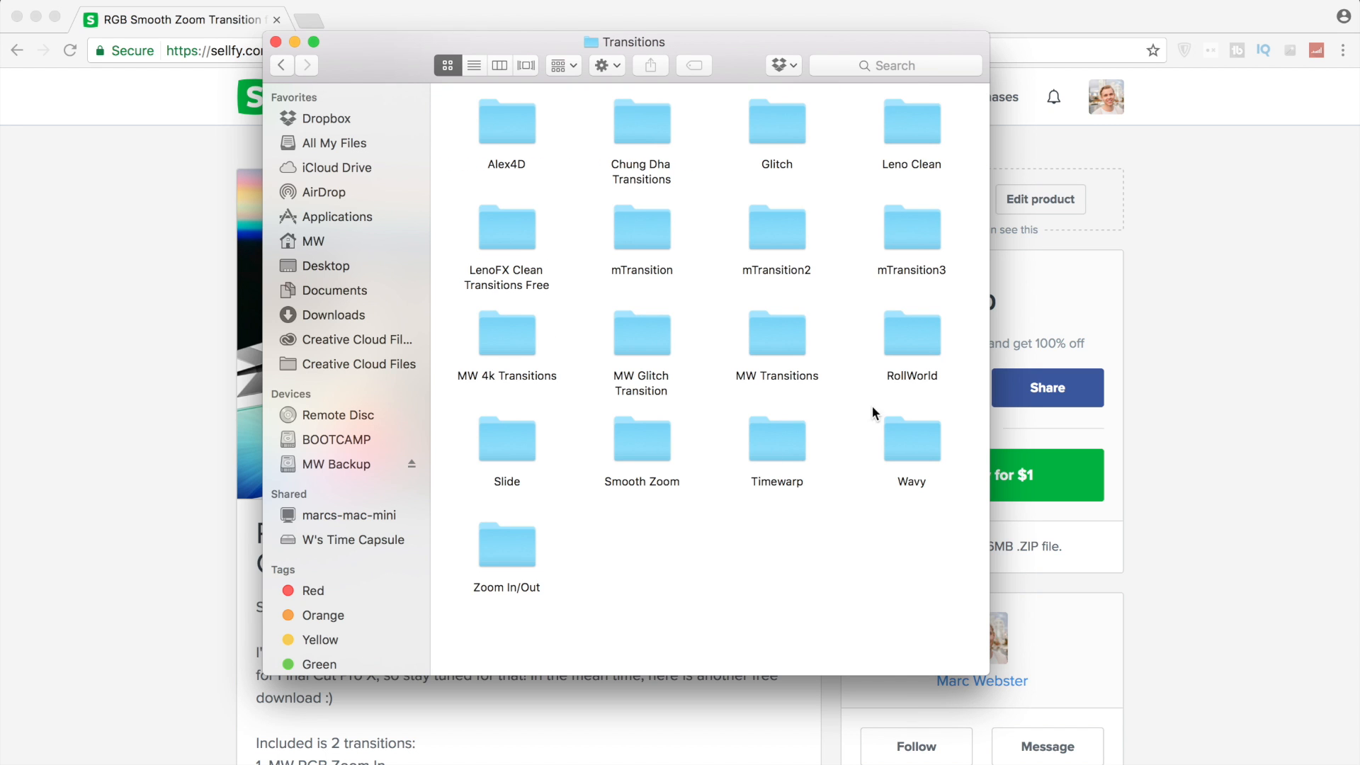
{"action": "mouse_move", "coordinate": [651, 584]}
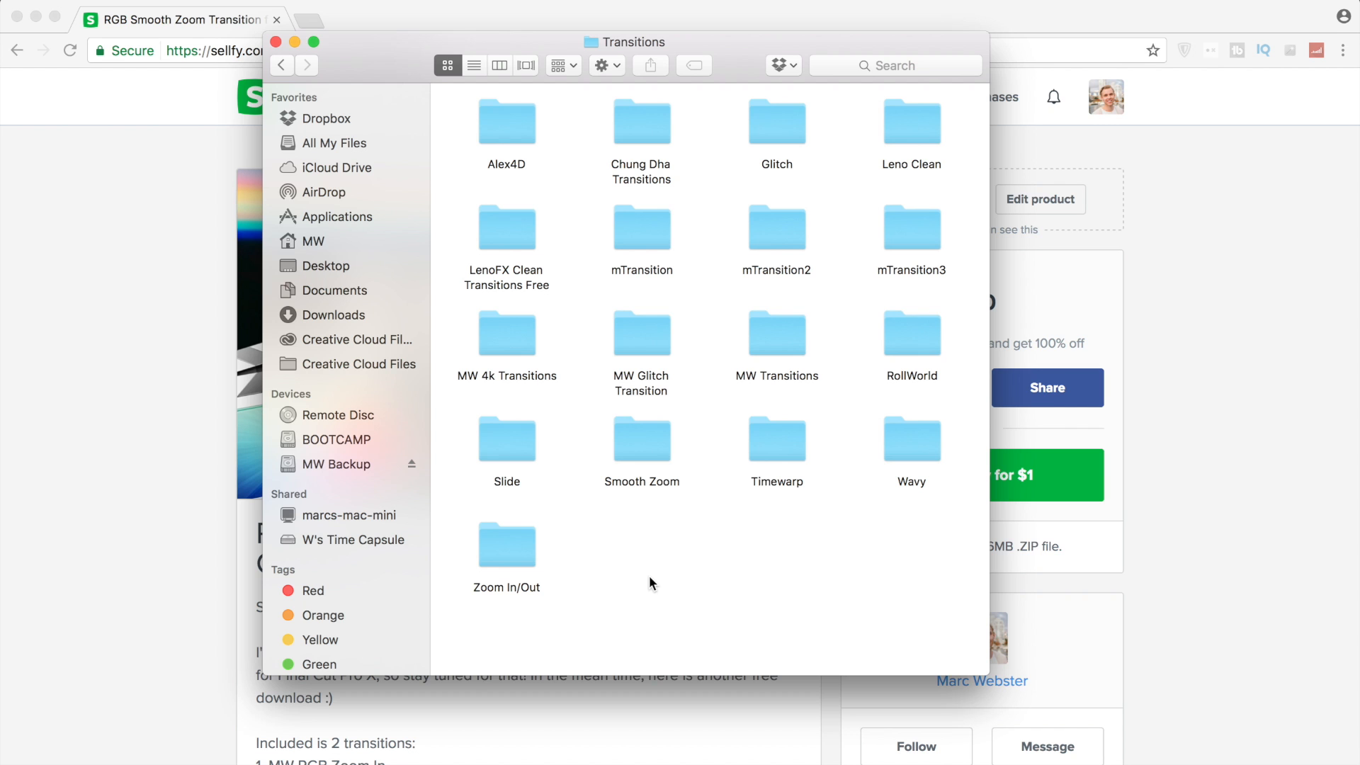
{"action": "mouse_move", "coordinate": [278, 146]}
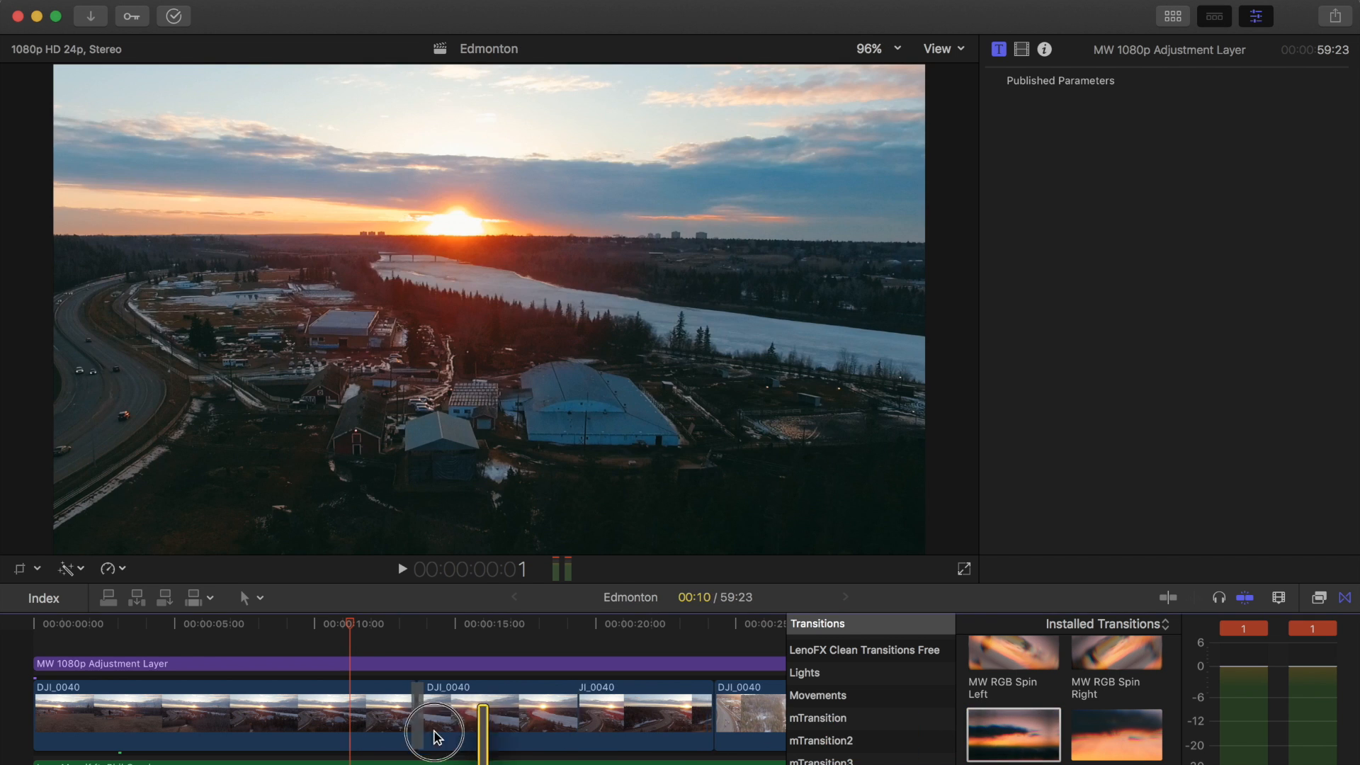
- Place MW RGB Zoom In and Zoom Out transitions on the cuts between the DJI_0040 drone clips
{"action": "left_click", "coordinate": [417, 711]}
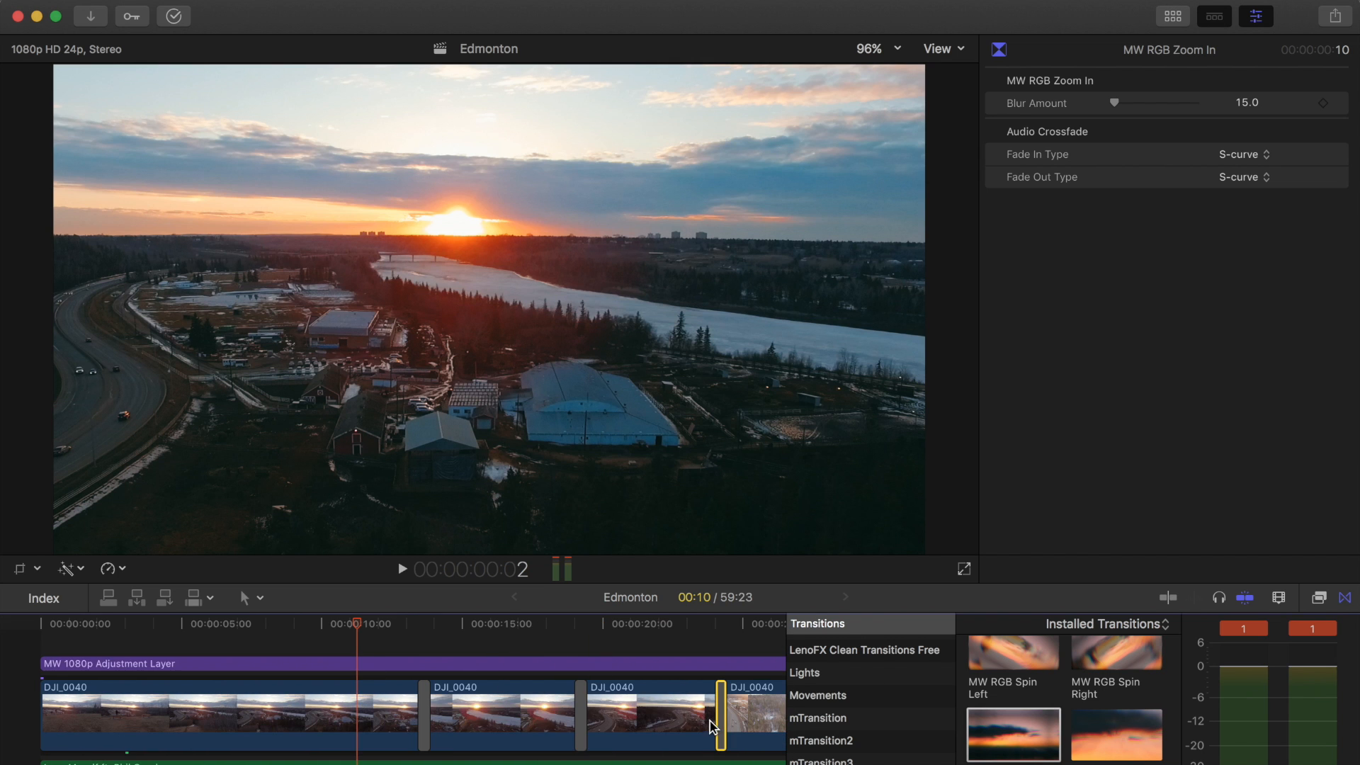
{"action": "mouse_move", "coordinate": [425, 727]}
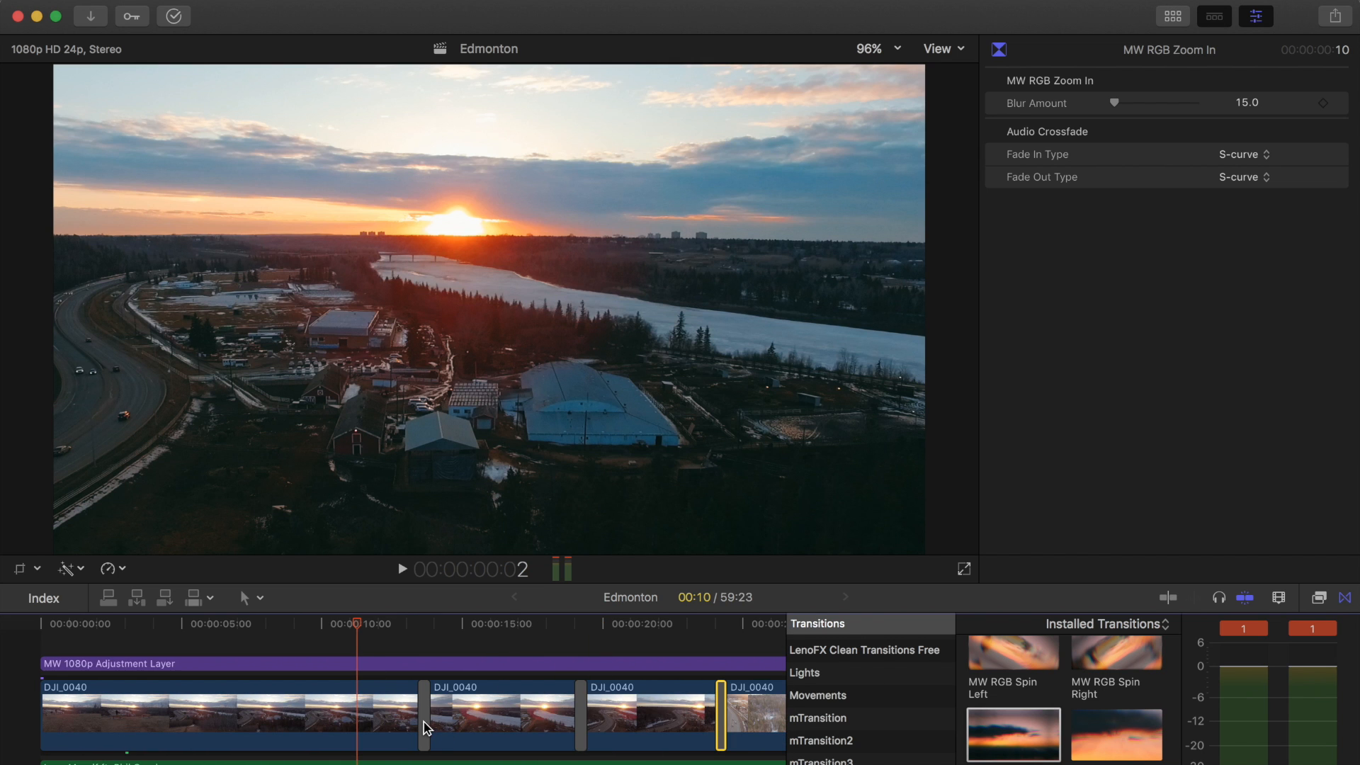
{"action": "left_click", "coordinate": [425, 715]}
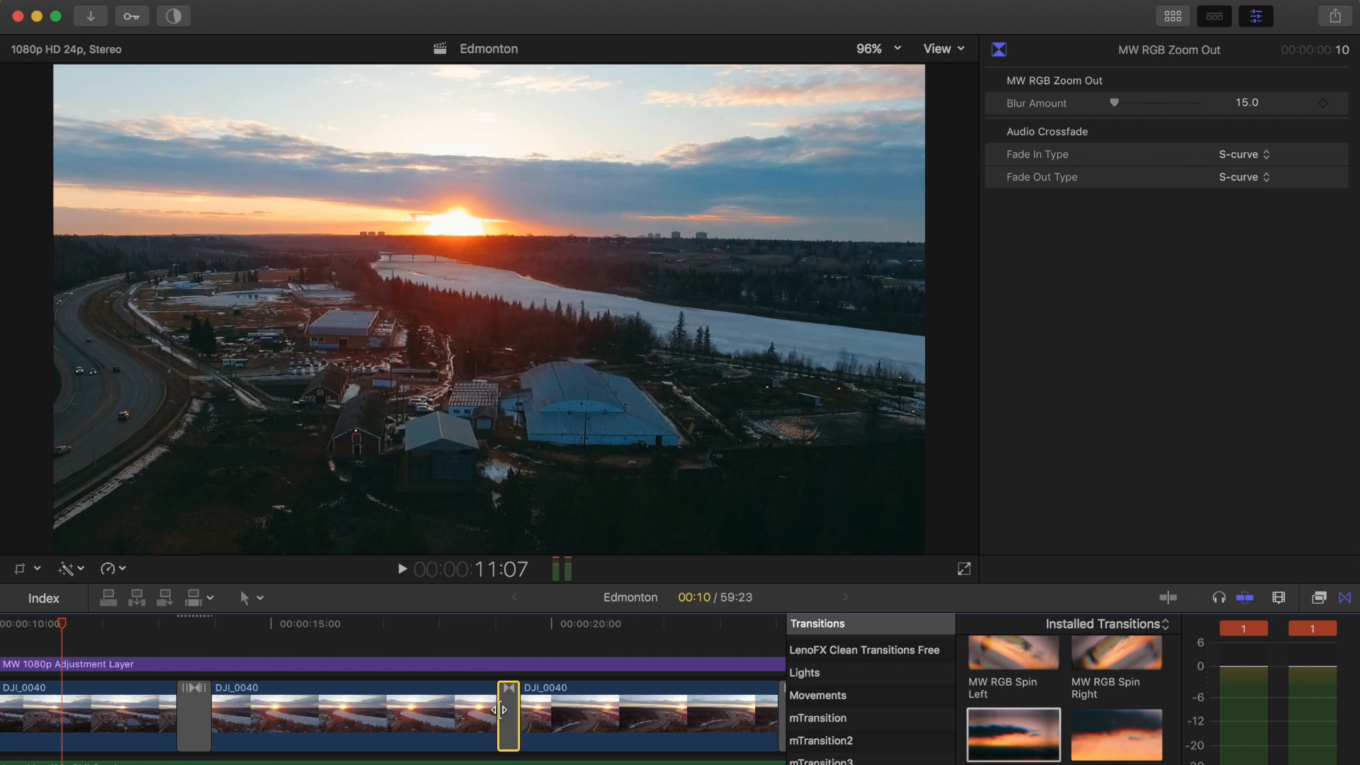
{"action": "left_click_drag", "start_coordinate": [507, 710], "coordinate": [482, 714]}
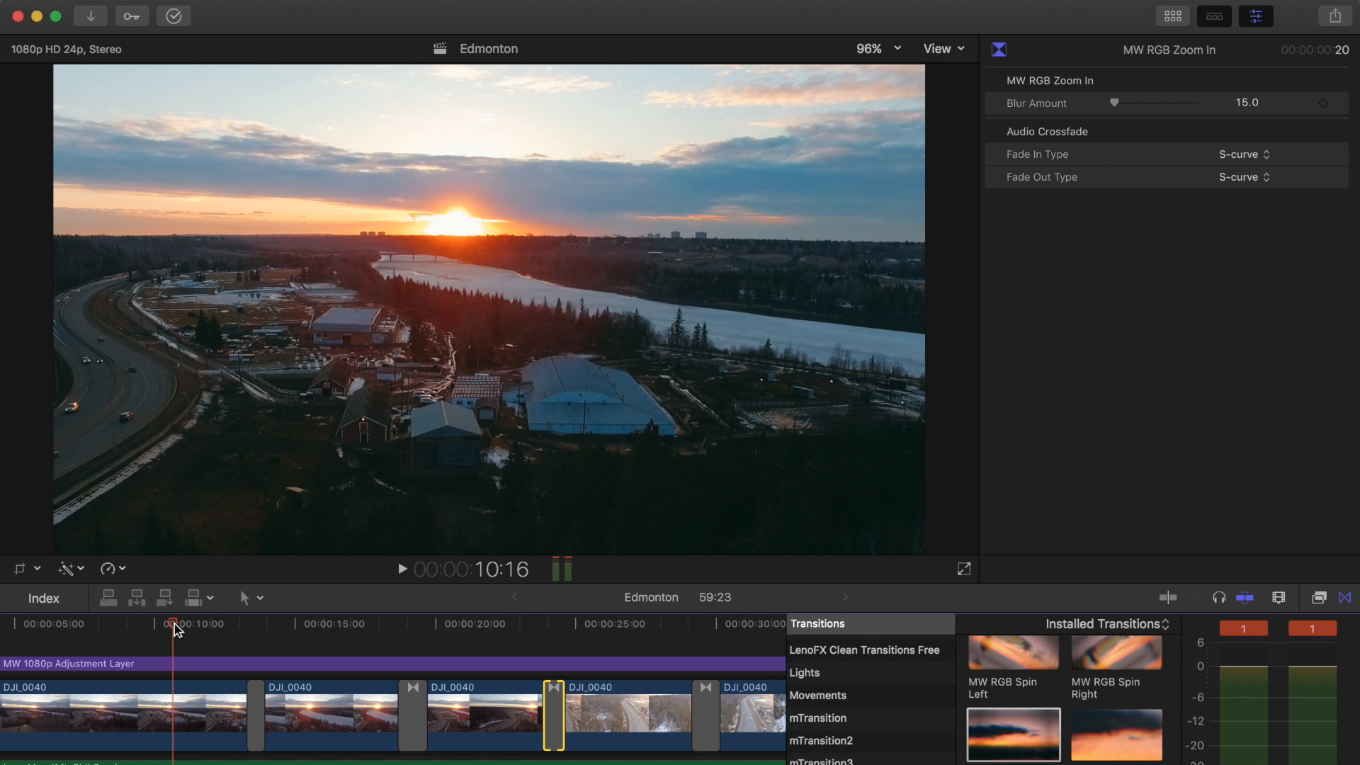
- Play the Edmonton drone edit from about 00:00:10:00 through the zoom transitions
{"action": "left_click", "coordinate": [401, 569]}
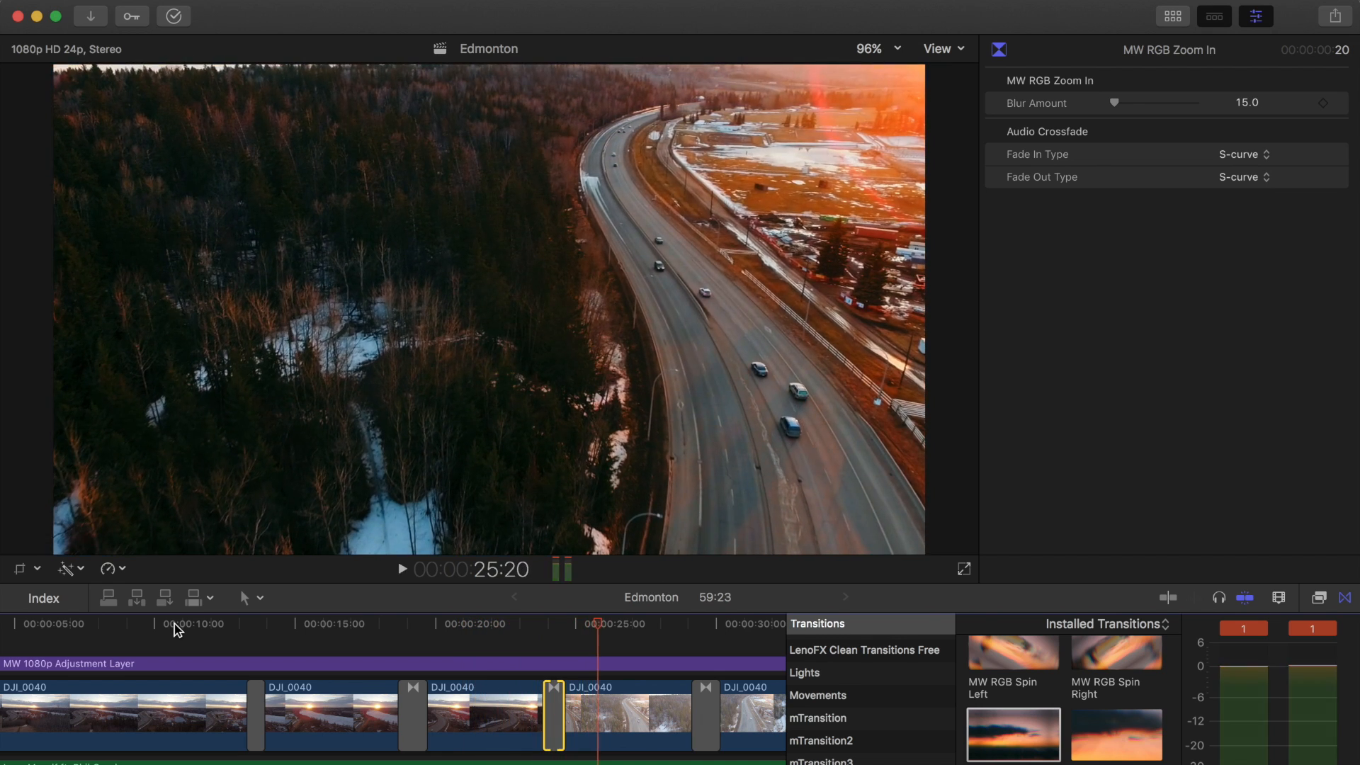
- Stop just past the cut near 24 seconds and scrub back through the MW RGB Zoom In blur
{"action": "left_click", "coordinate": [538, 624]}
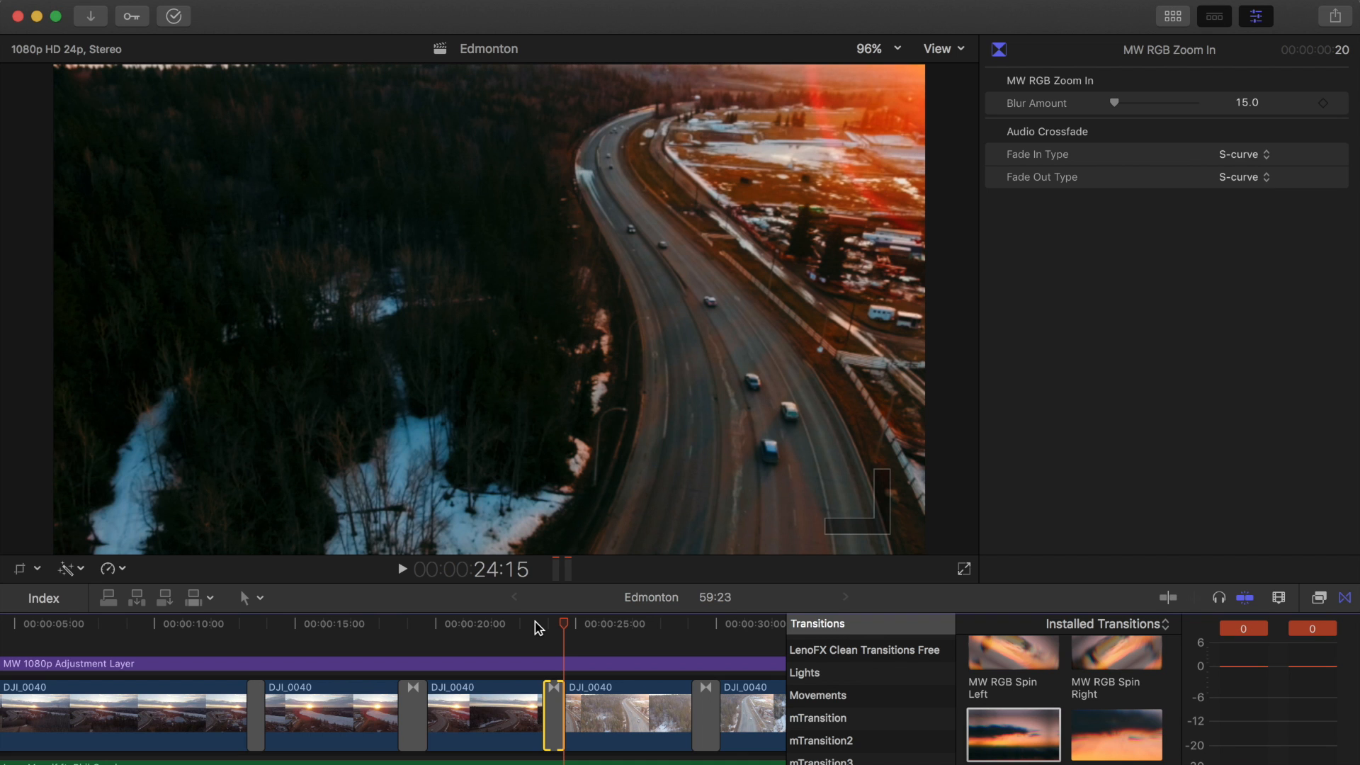
{"action": "mouse_move", "coordinate": [602, 538]}
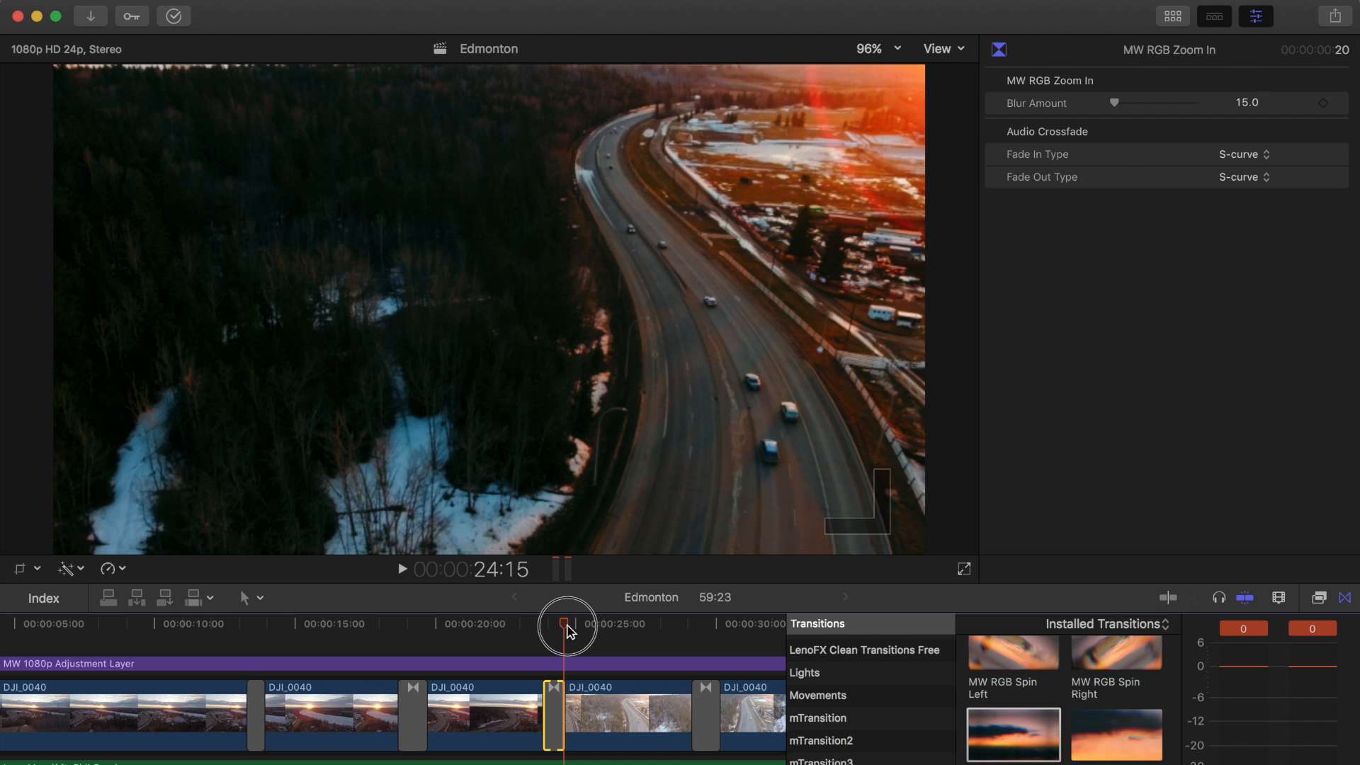
{"action": "left_click_drag", "start_coordinate": [565, 626], "coordinate": [556, 626]}
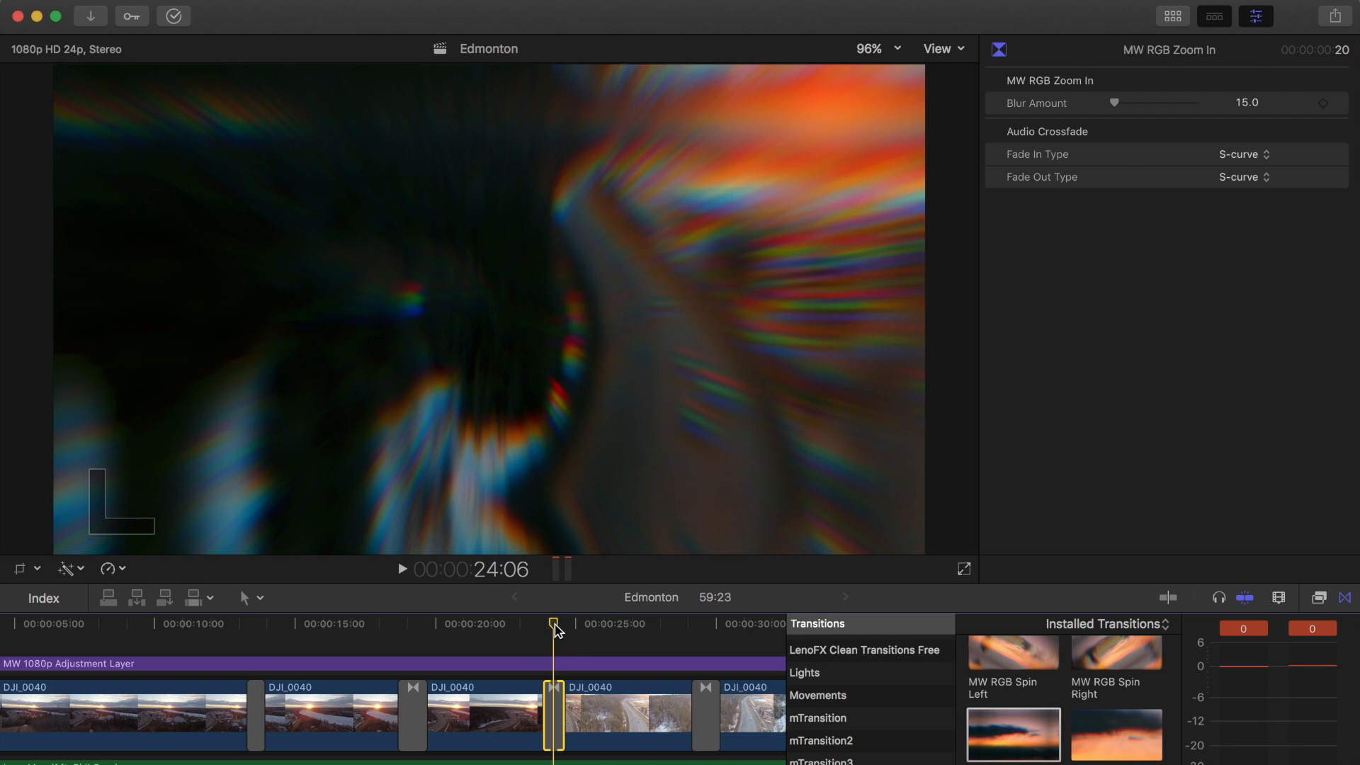